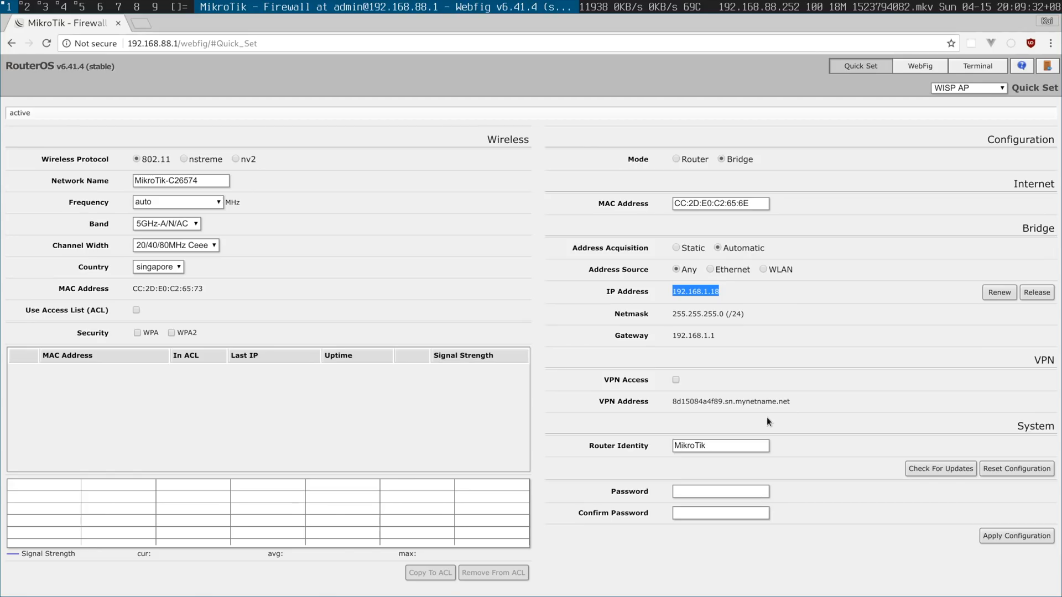
pyautogui.moveTo(767, 411)
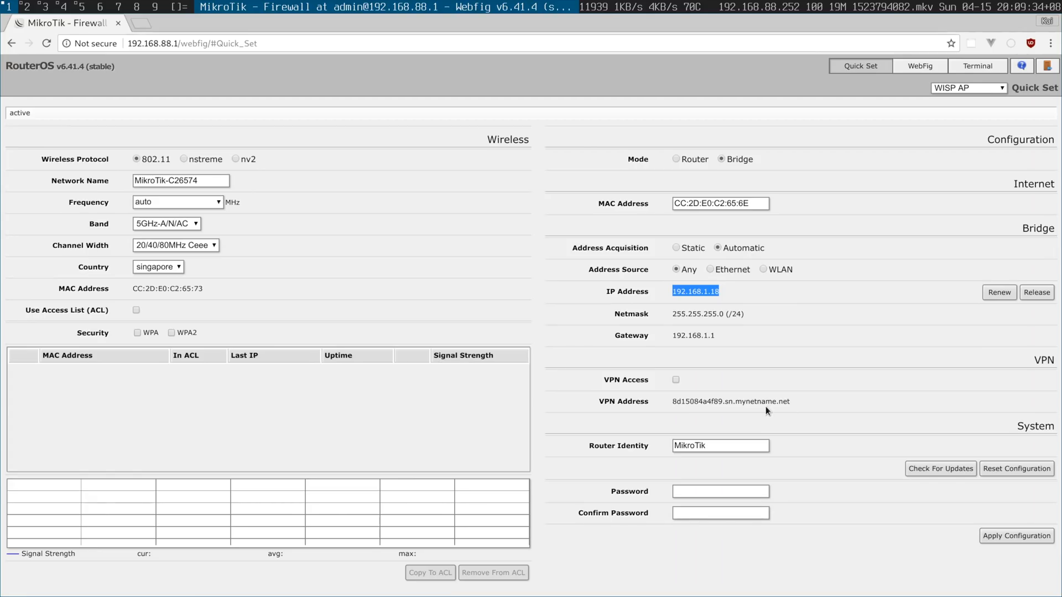